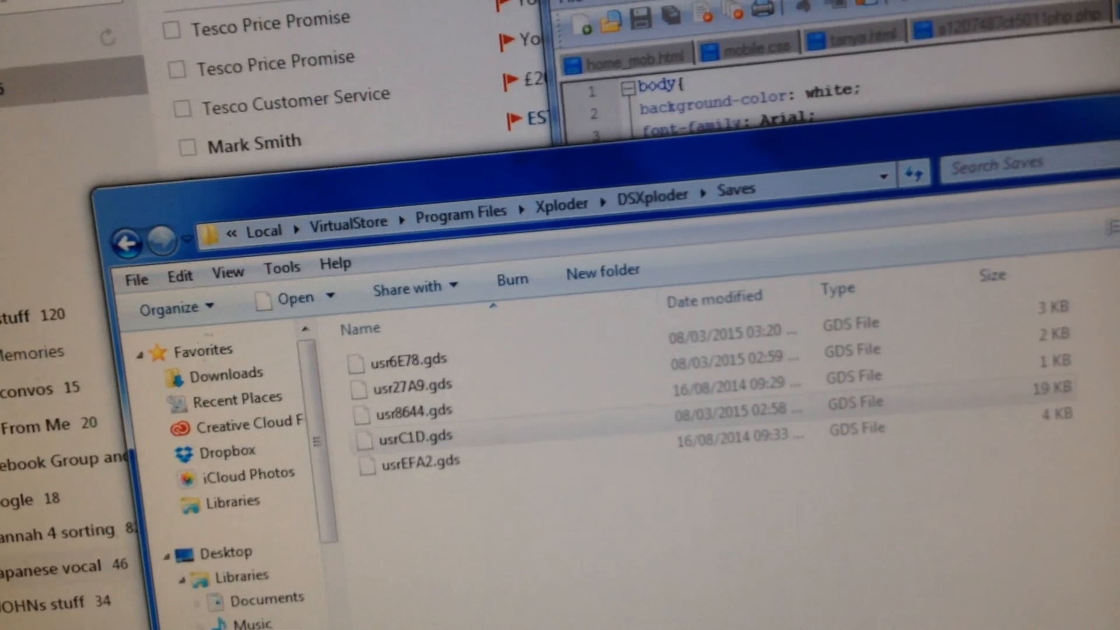
# - Select usrC1D.gds in the DSXploder Saves folder of the file picker
pyautogui.click(413, 435)
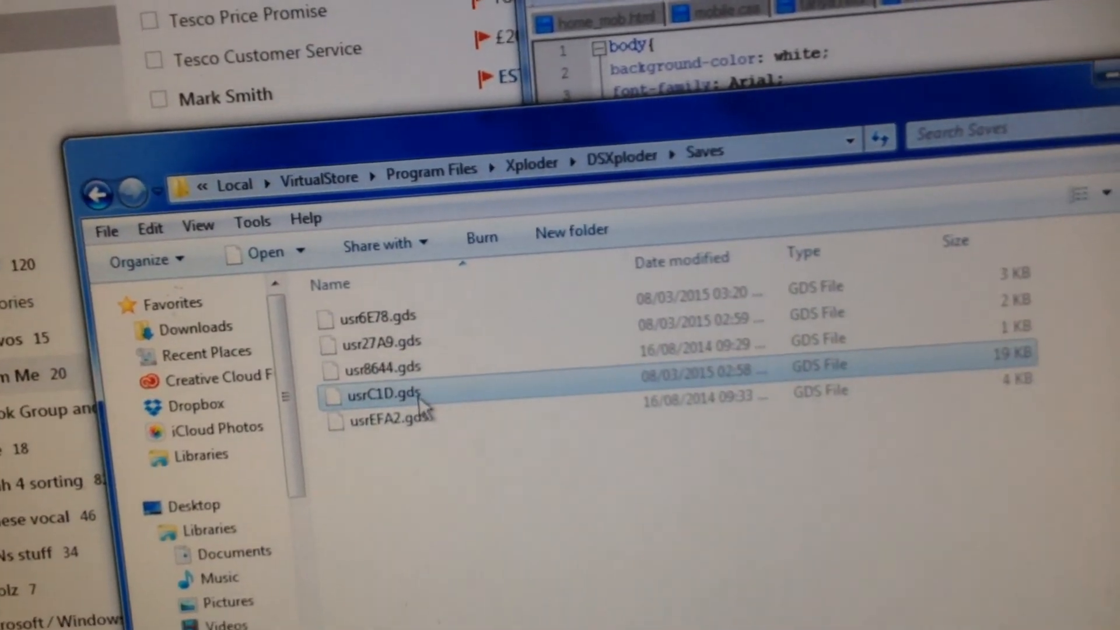
pyautogui.rightClick(383, 393)
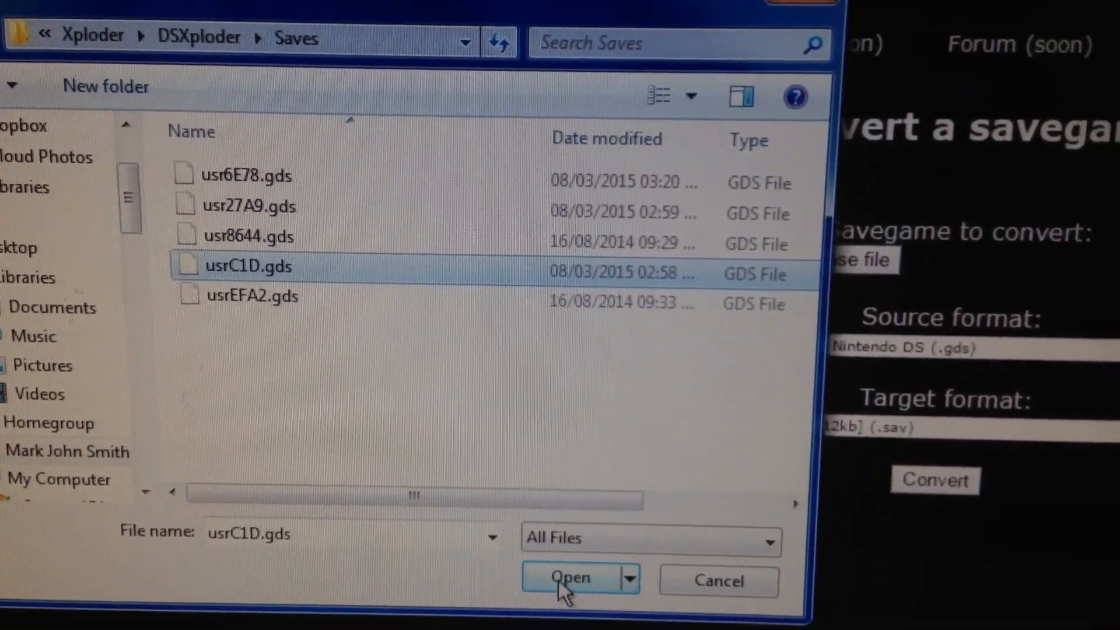
# - Load usrC1D.gds and expand the target list toward Acekard RPG Force 512kb (.sav)
pyautogui.click(570, 577)
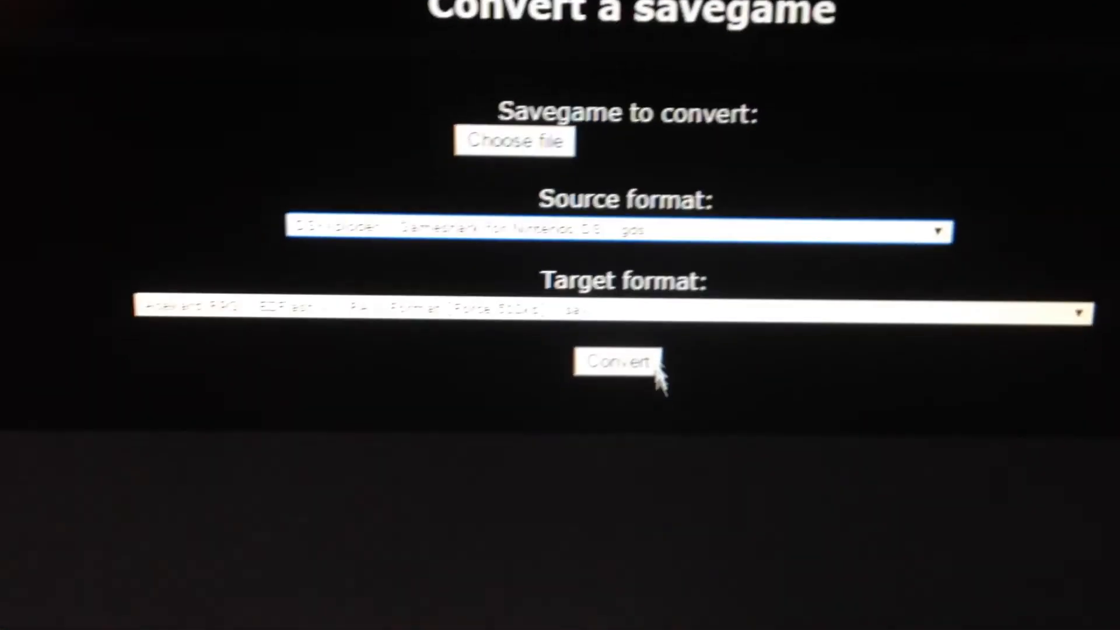
pyautogui.click(609, 309)
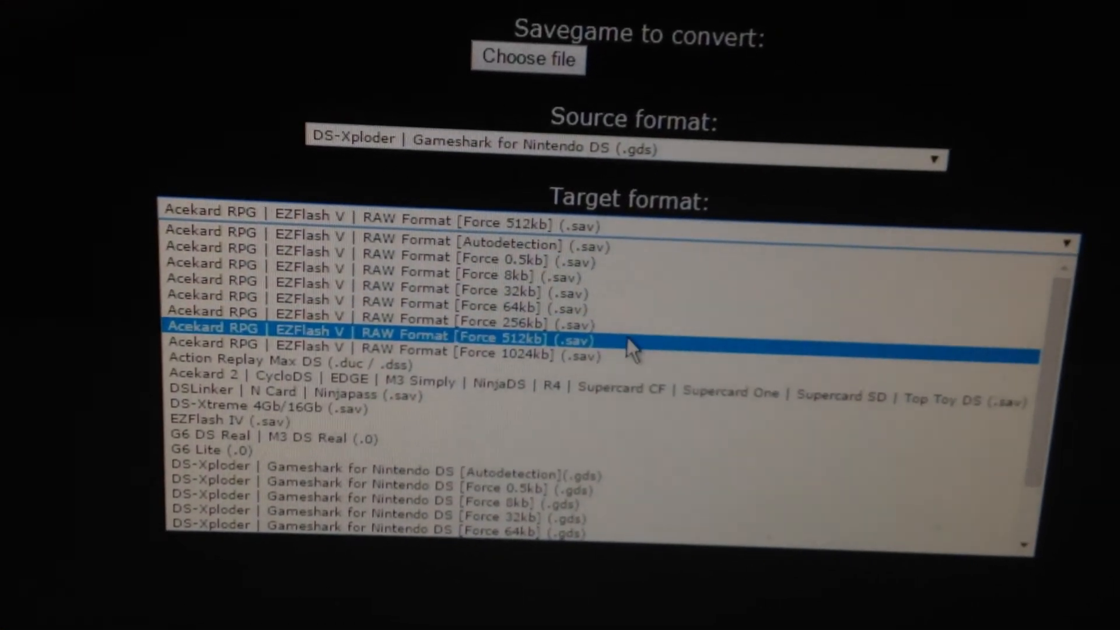